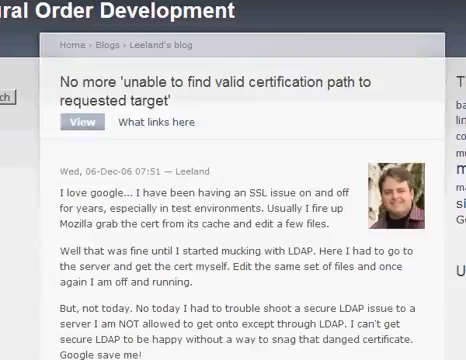
Scroll the certification-path blog post down and highlight the 'java InstallCert ecc.fedora.redhat.com' example
scroll(down, 3)
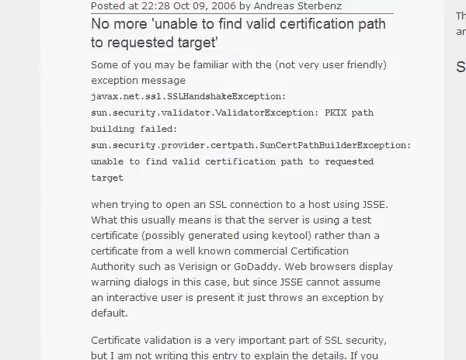
scroll(down, 3)
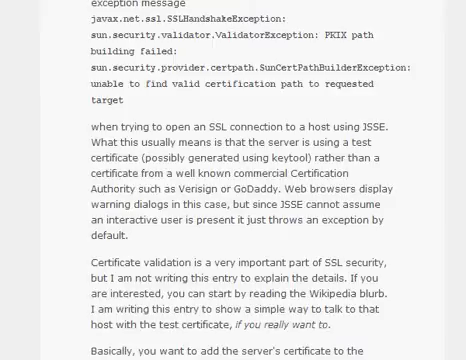
scroll(down, 3)
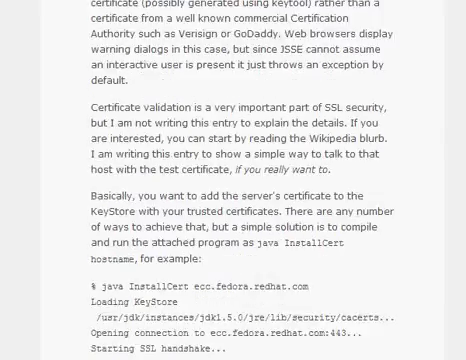
scroll(down, 3)
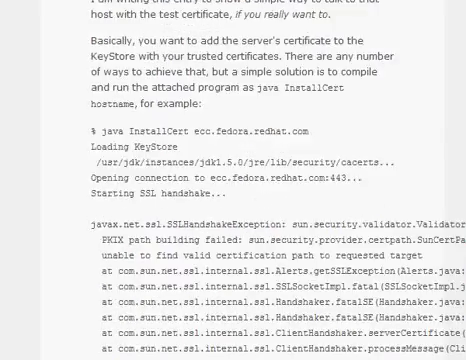
double_click(107, 129)
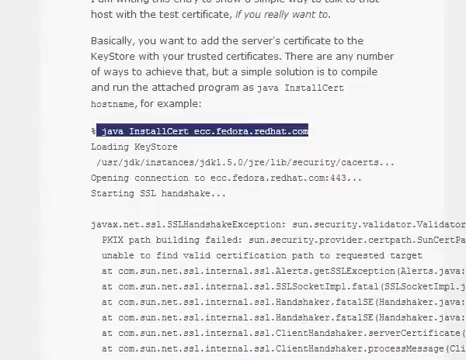
scroll(down, 3)
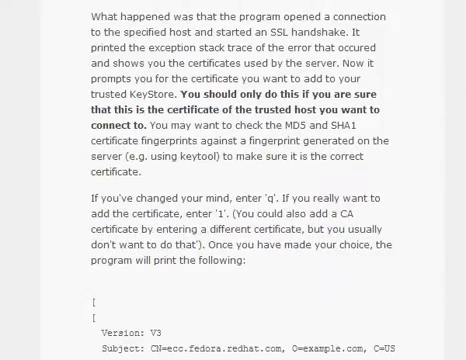
scroll(down, 3)
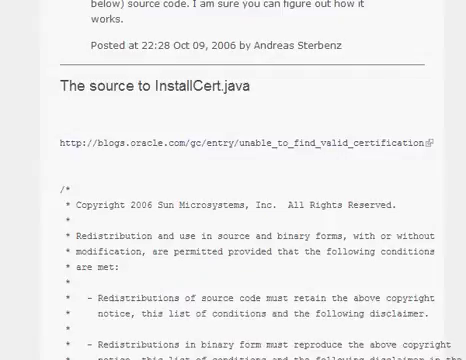
Scroll down through the InstallCert.java listing, extending the selection from the copyright header into the code
scroll(down, 3)
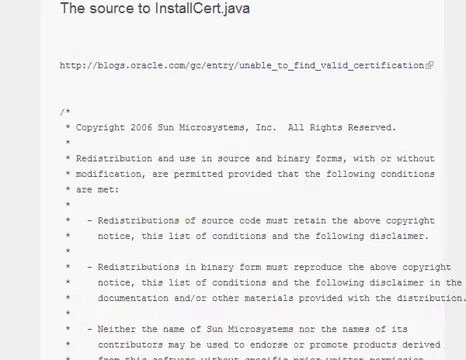
scroll(down, 3)
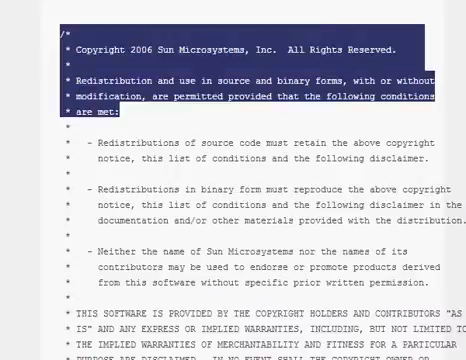
scroll(down, 3)
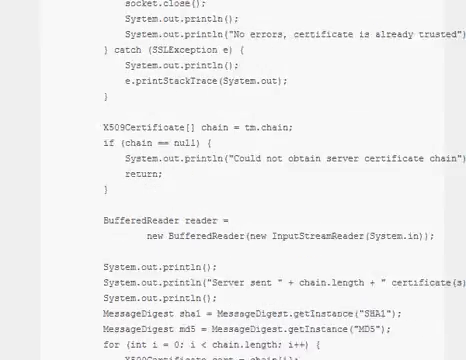
scroll(down, 3)
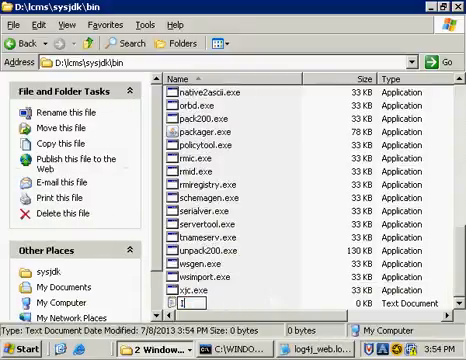
Name the new file in the bin folder InstallCert.java
text(Inst)
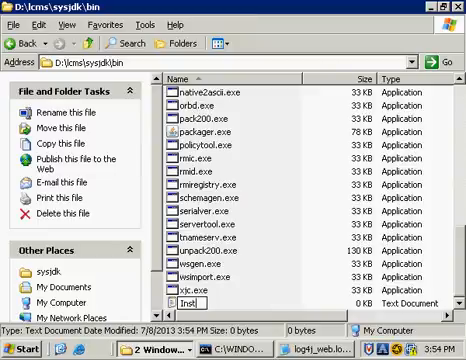
text(C)
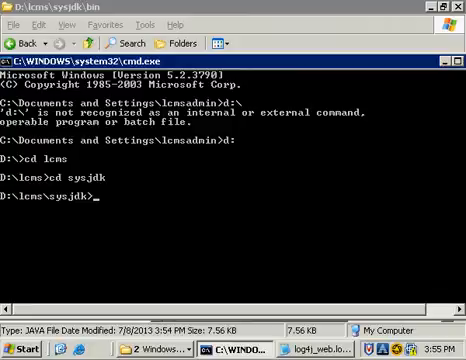
Change into lcms\sysjdk\bin, list its files with dir, and compile with javac InstallCert.java
text(cd)
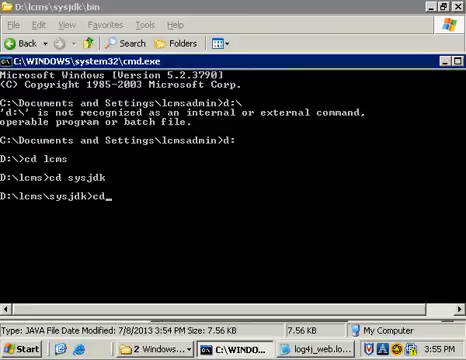
text(cd bin)
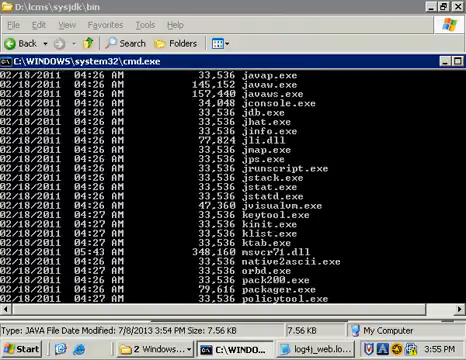
scroll(down, 3)
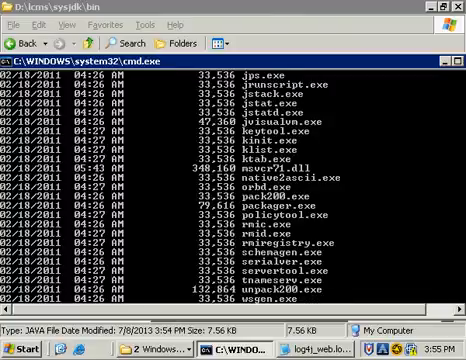
scroll(down, 3)
text(j)
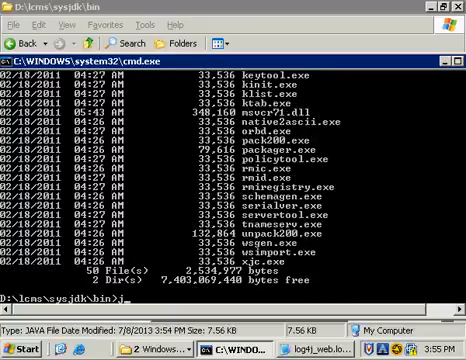
text(avac)
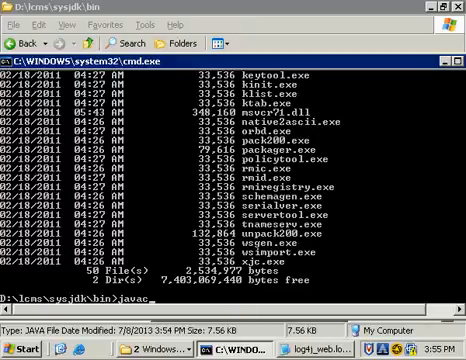
text(Inst)
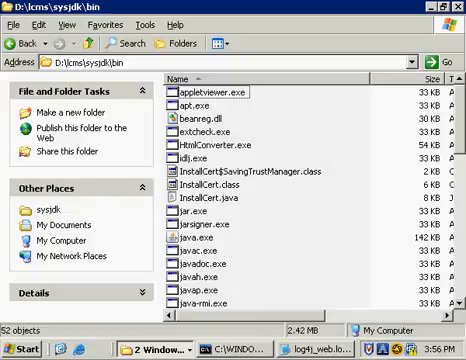
Return to the cmd.exe window after confirming InstallCert.class and InstallCert$SavingTrustManager.class exist
click(230, 206)
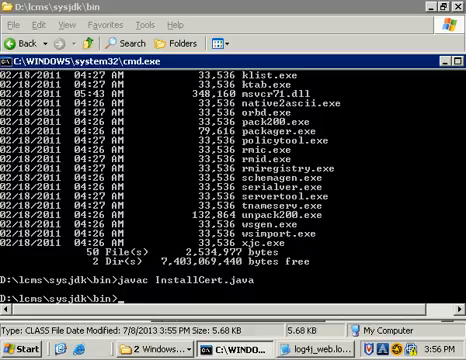
Run java InstallCert against the host to import its certificate into jssecacerts
text(JAVA)
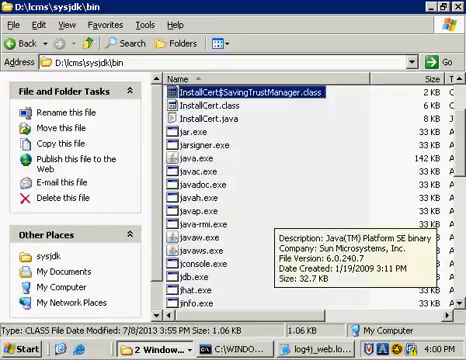
Scroll the bin folder listing to find the jssecacerts file
scroll(down, 3)
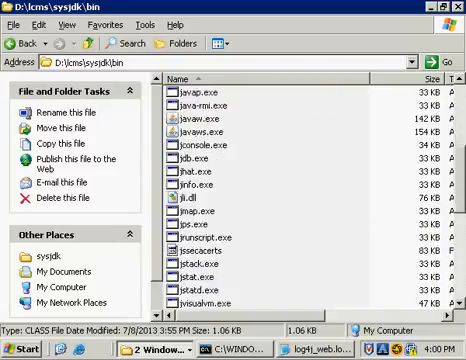